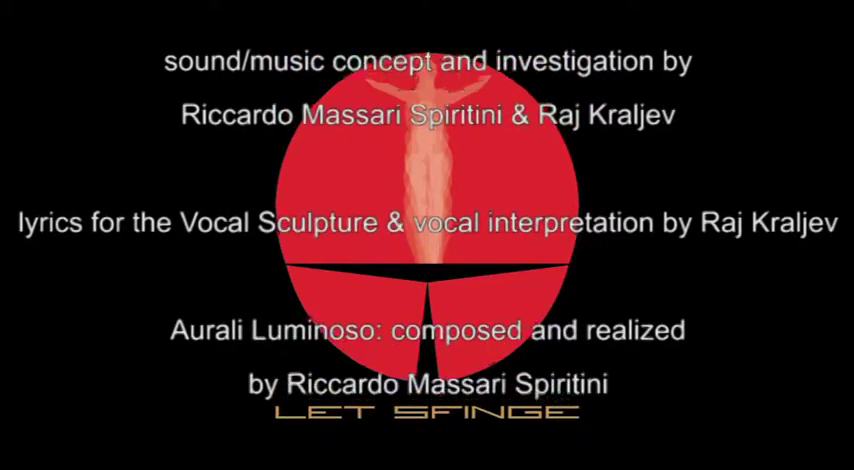
{"action": "scroll", "scroll_direction": "down", "scroll_amount": 3}
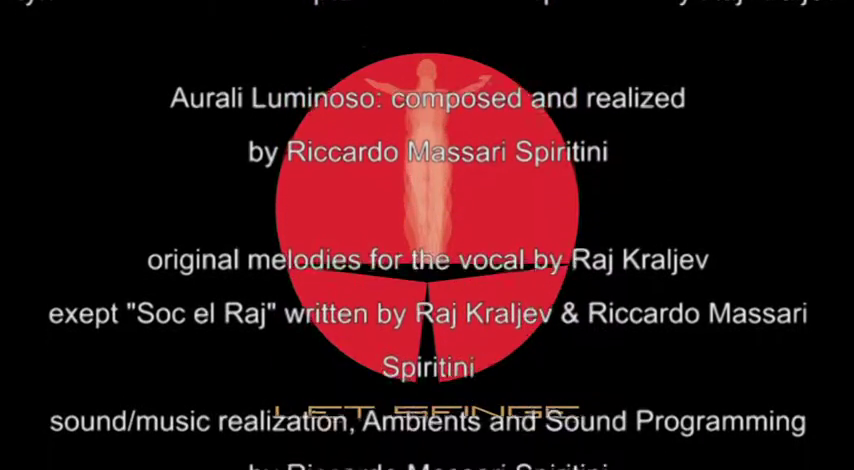
{"action": "scroll", "scroll_direction": "down", "scroll_amount": 3}
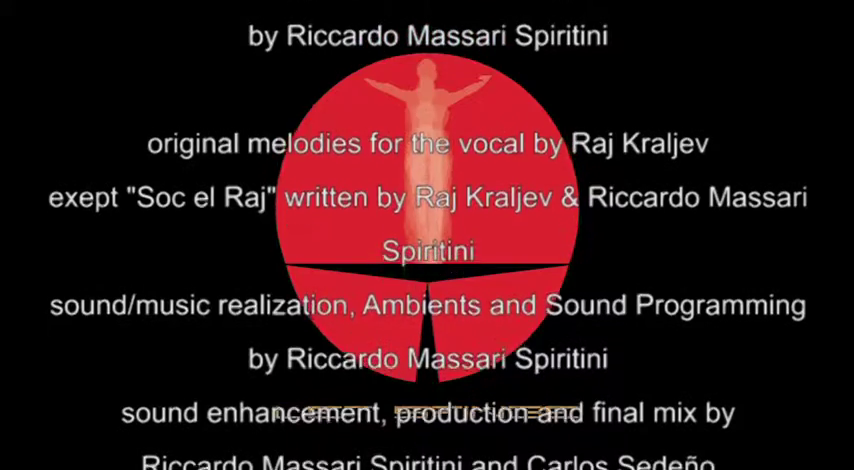